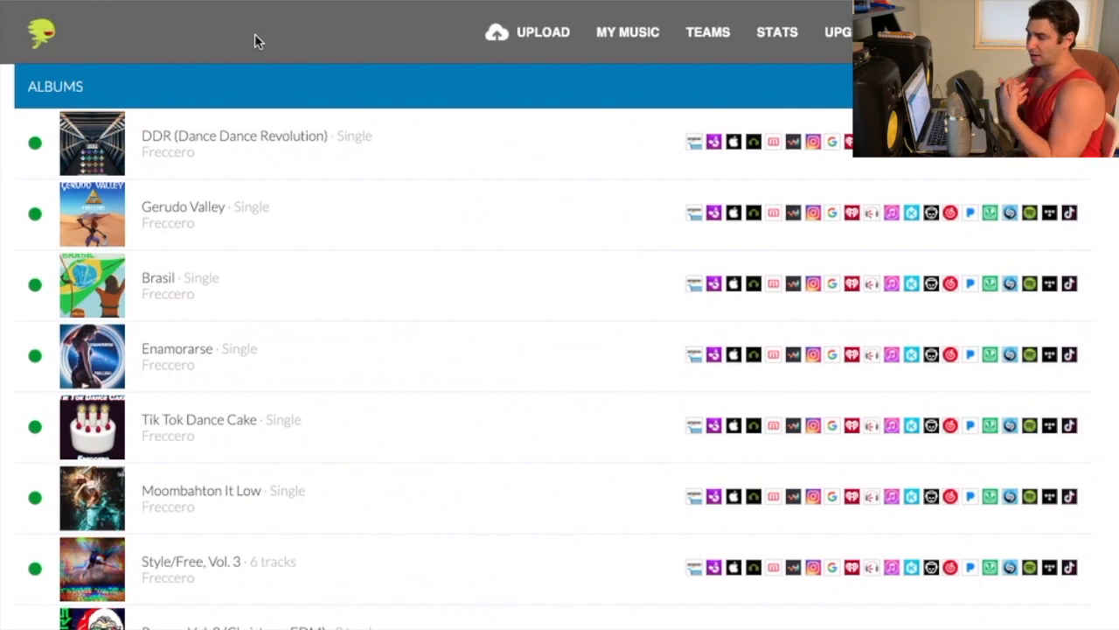
mouse_move(235, 47)
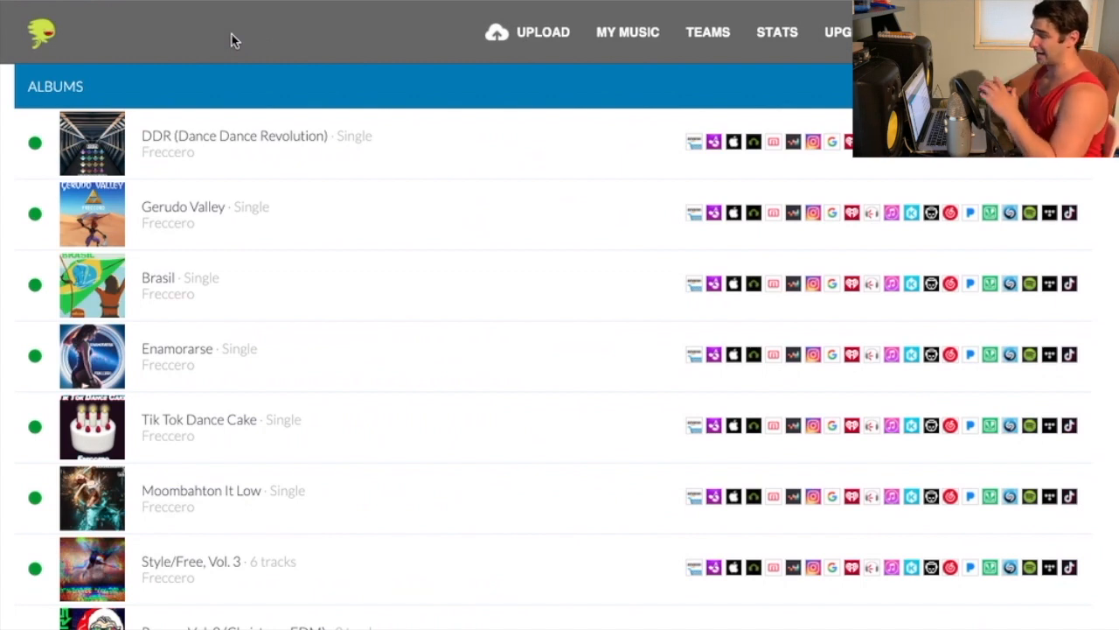
mouse_move(161, 122)
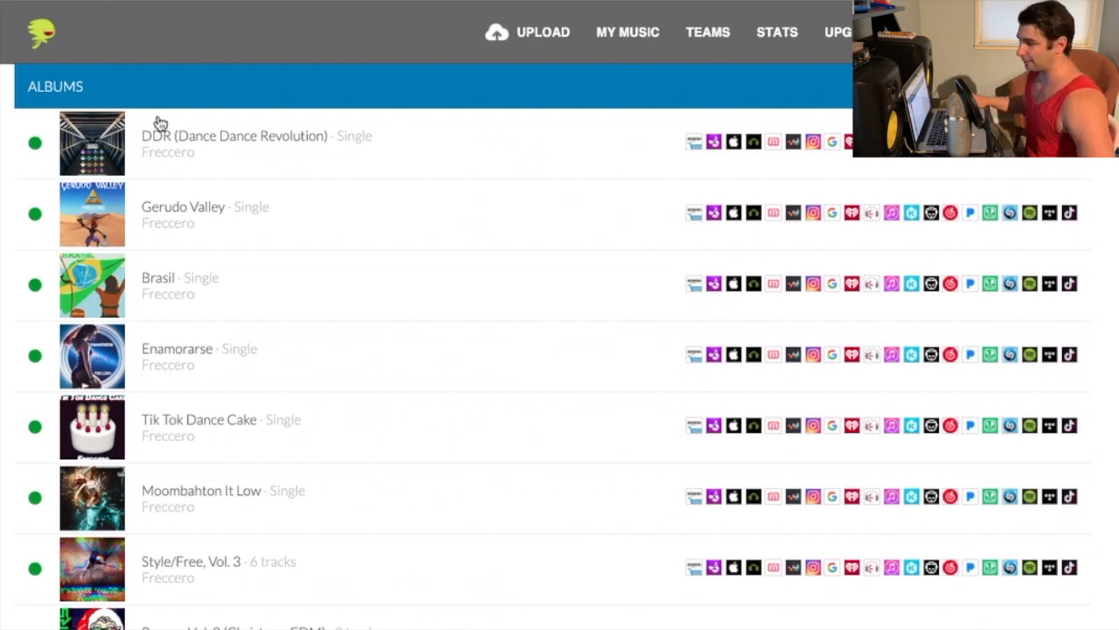
mouse_move(35, 168)
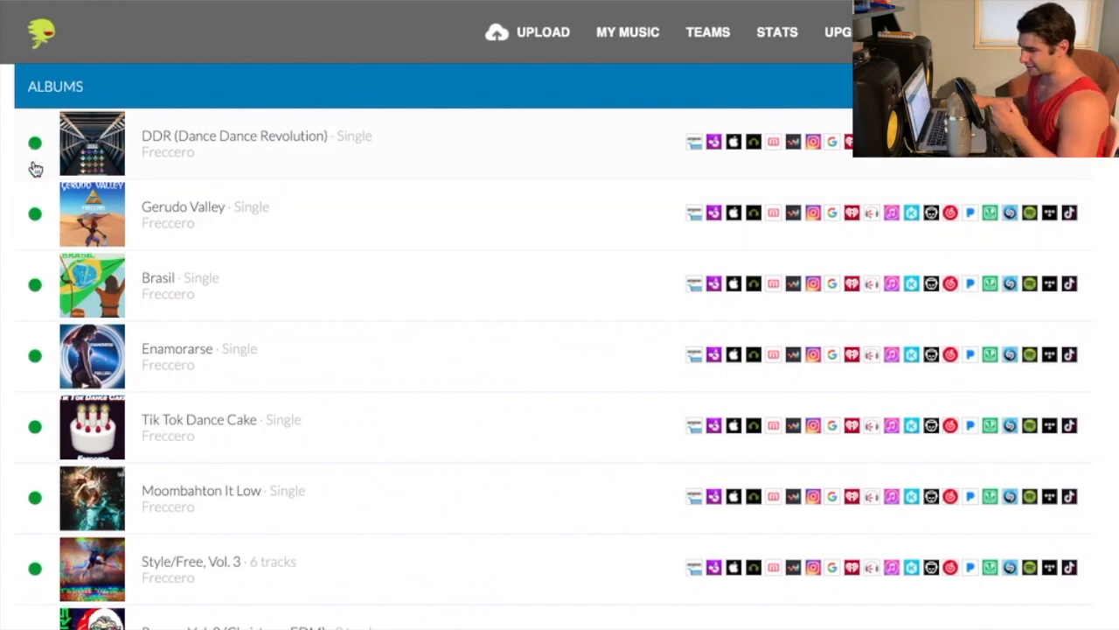
mouse_move(3, 143)
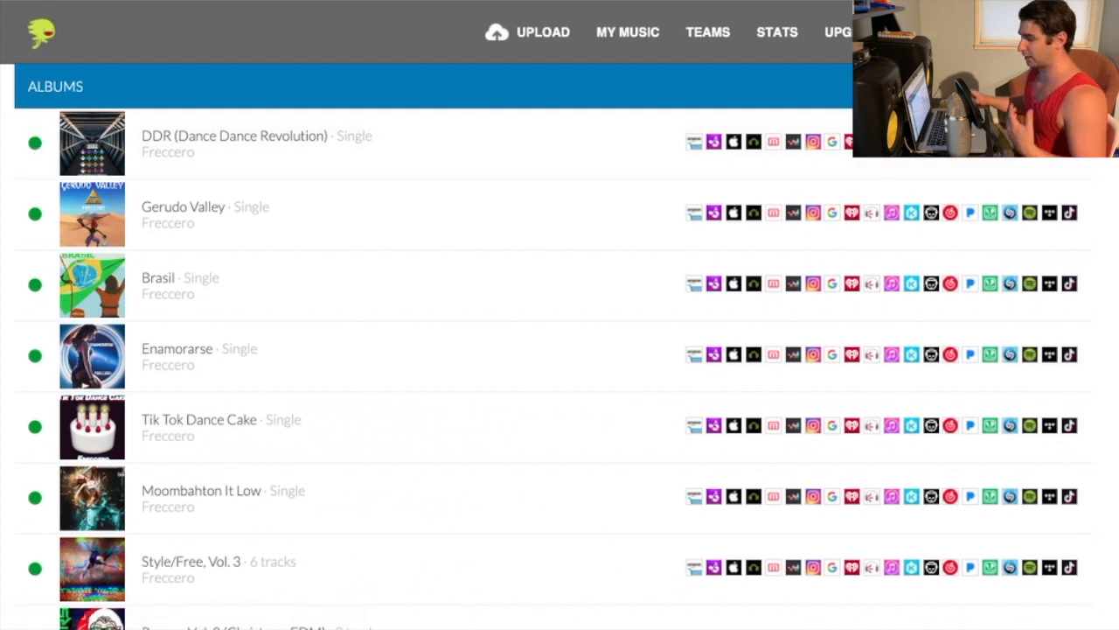
mouse_move(18, 147)
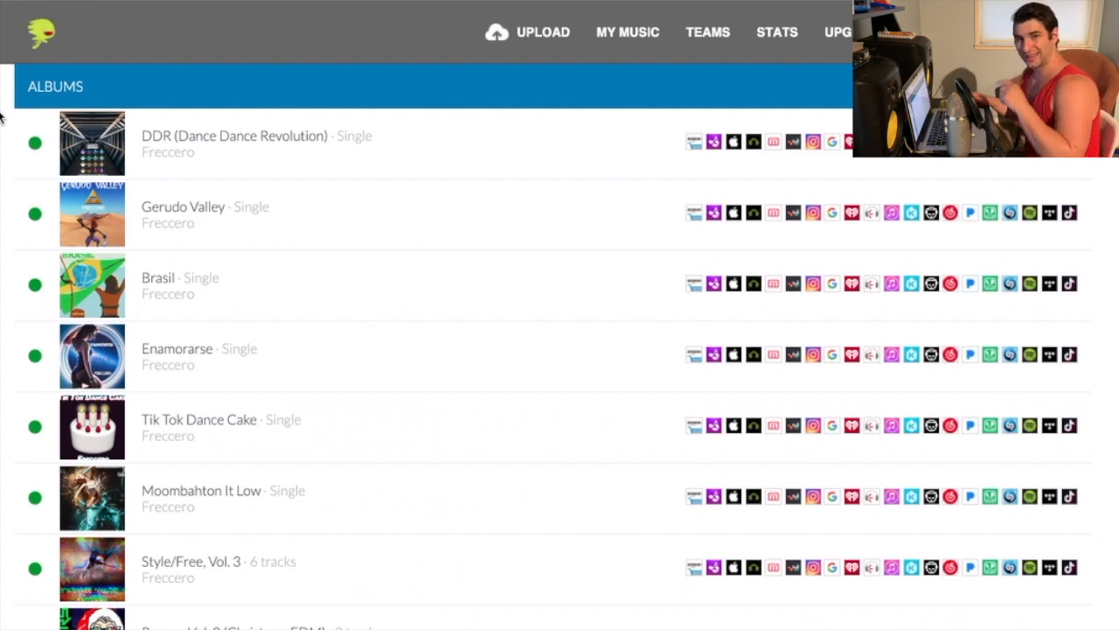
Step: View the DDR single's release page, confirming its cover art and May 27, 2020 upload and release dates
left_click(235, 137)
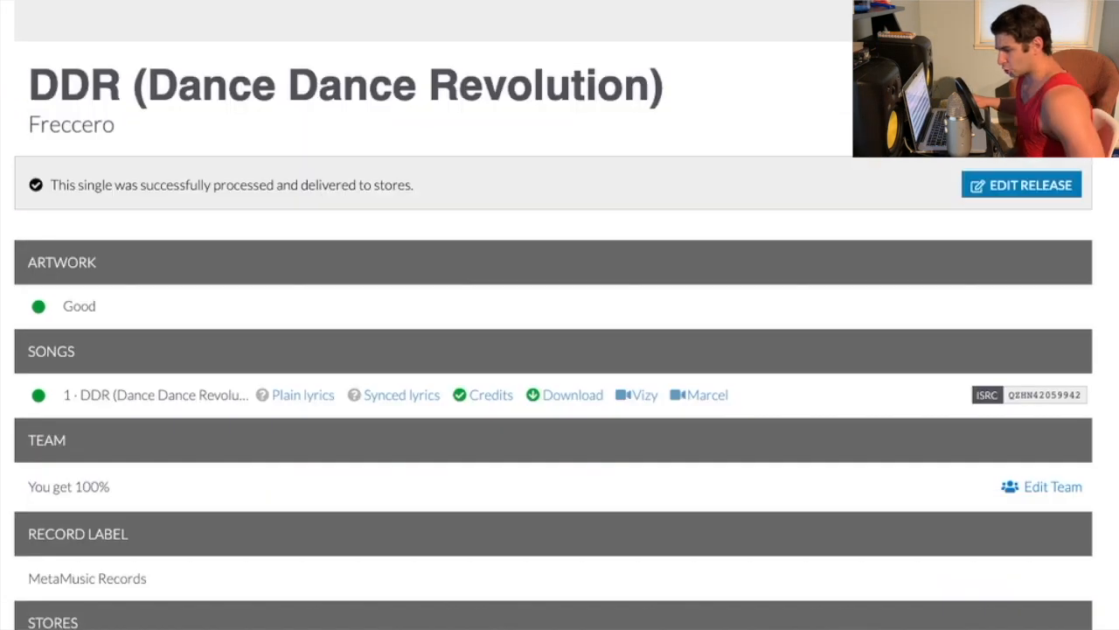
scroll("up", 3)
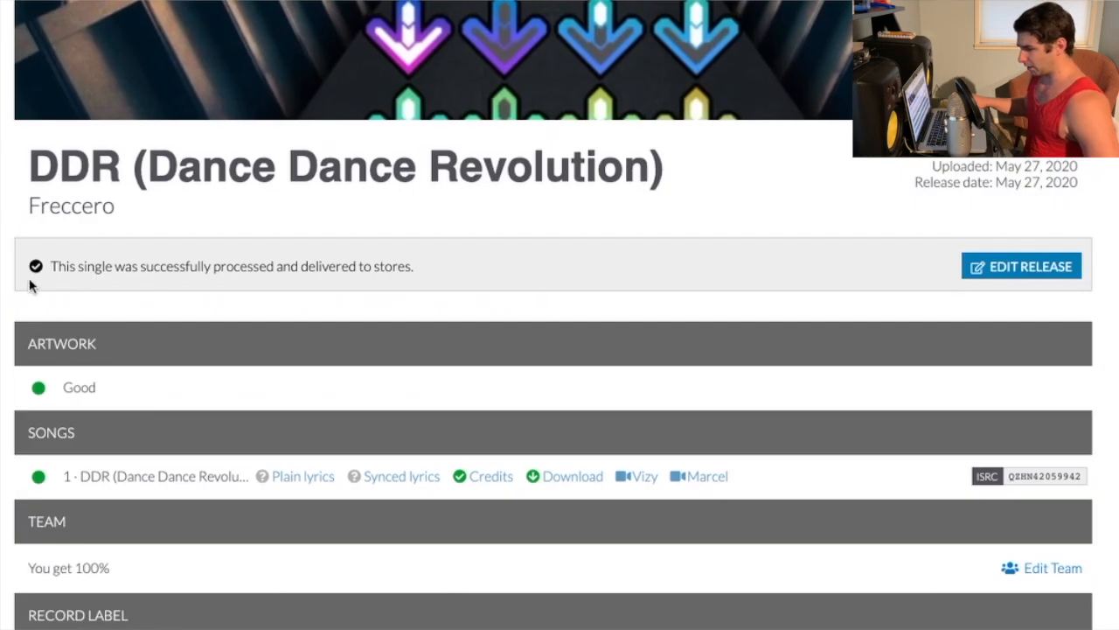
mouse_move(651, 328)
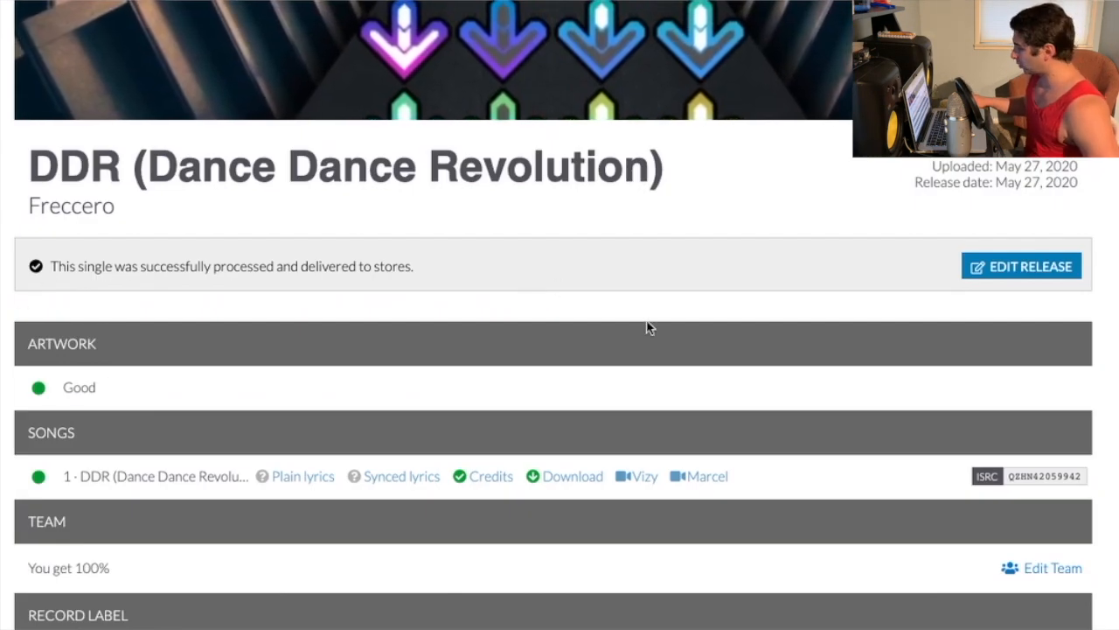
scroll("down", 3)
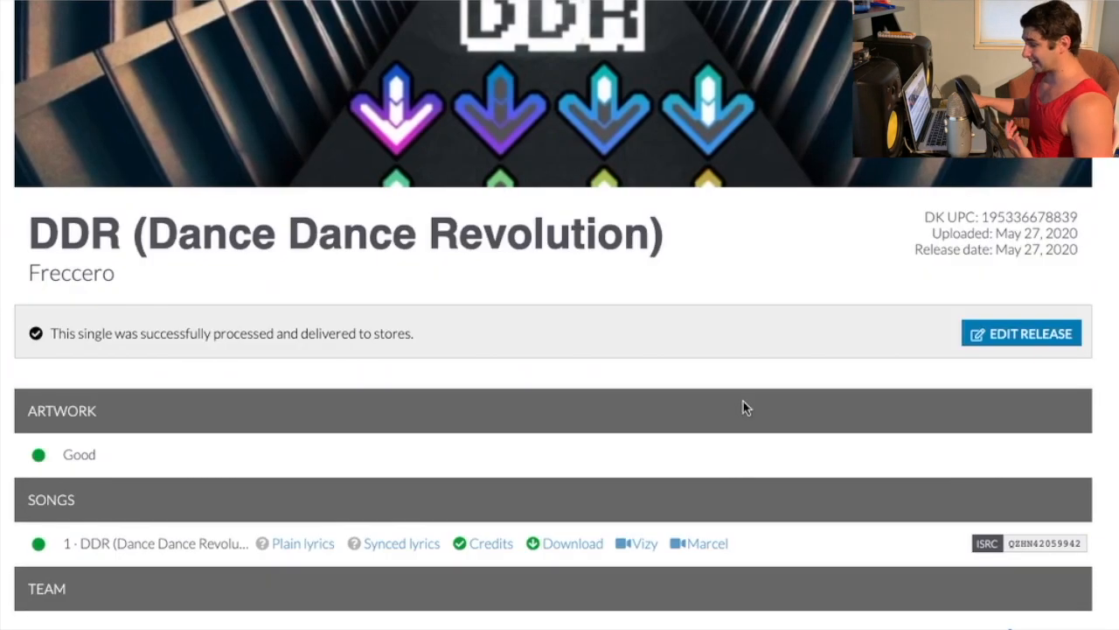
scroll("down", 3)
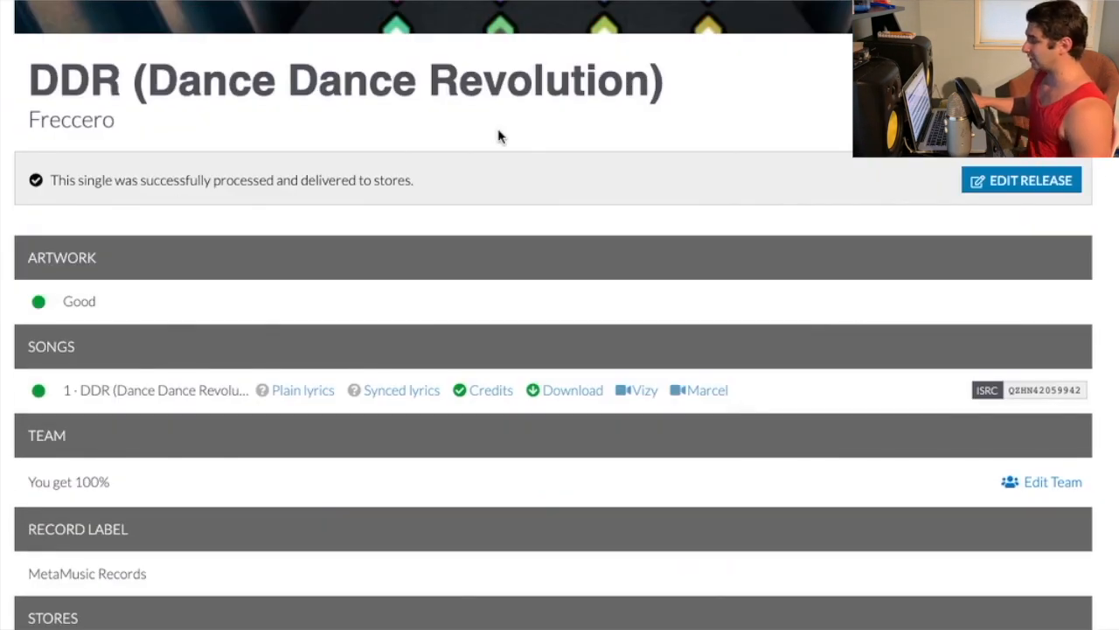
mouse_move(805, 189)
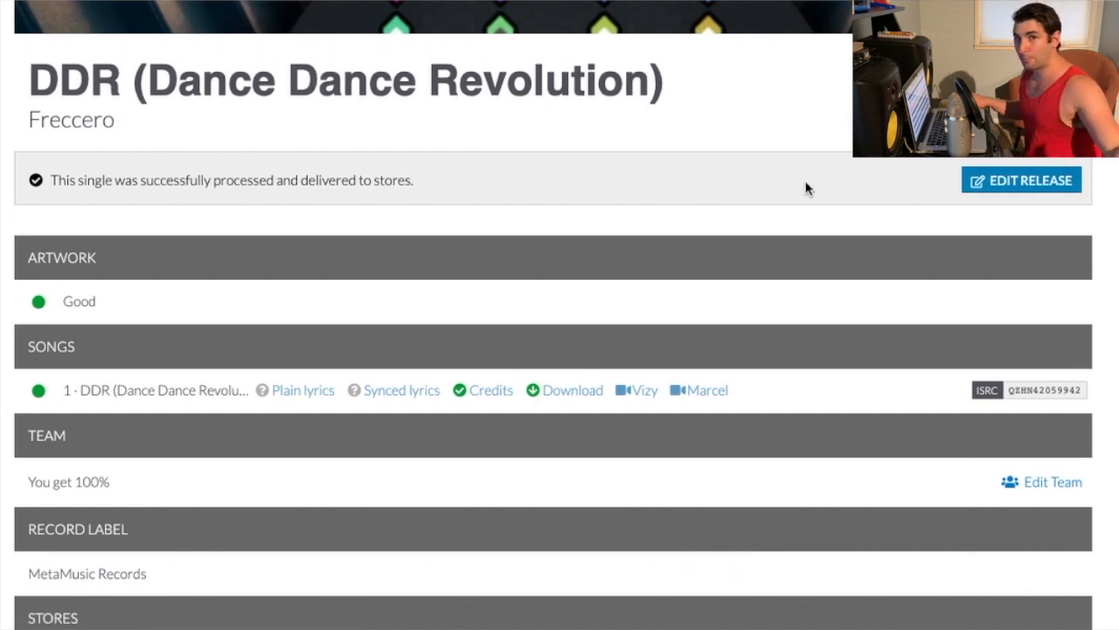
scroll("up", 3)
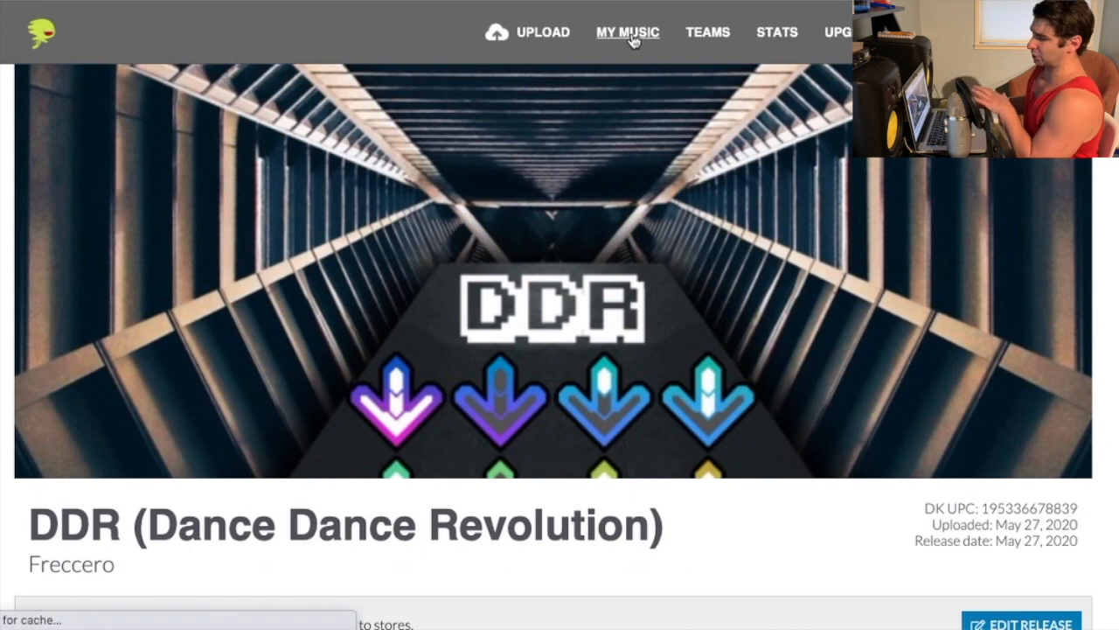
mouse_move(626, 49)
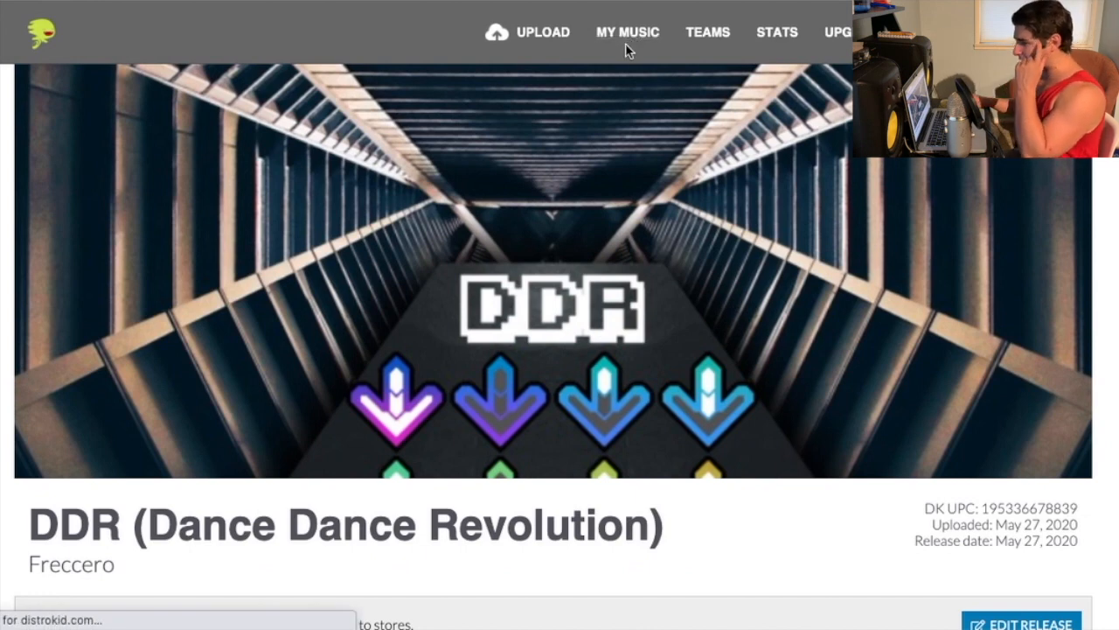
Step: Leave the release page and go to DistroKid's Submit a request support page
left_click(626, 31)
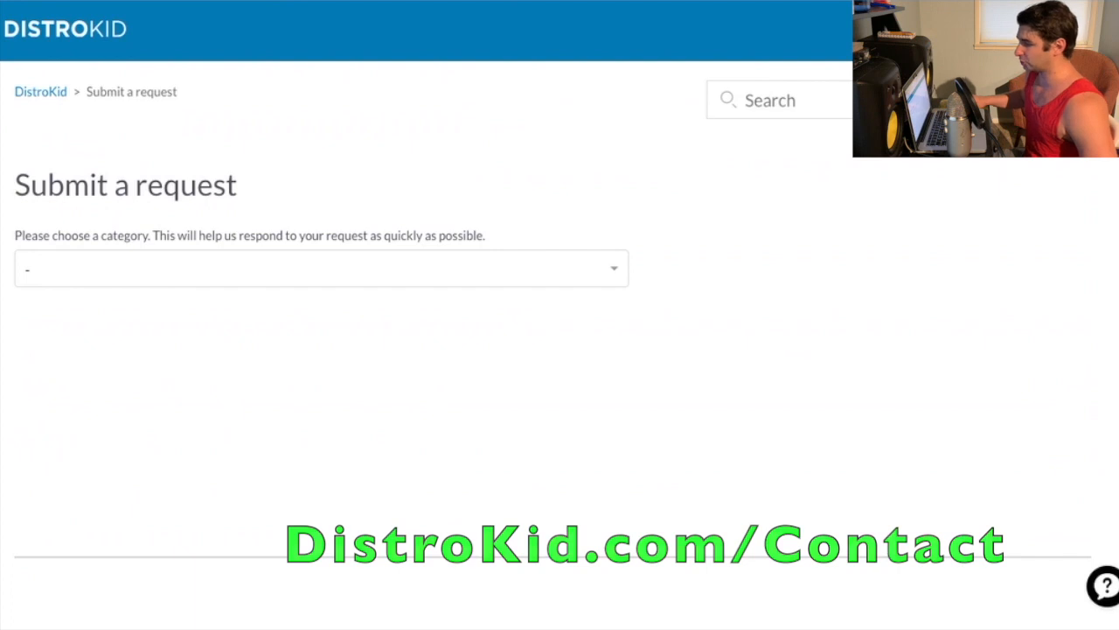
Step: Choose 'Music Missing or Displaying Incorrectly in Stores' as the request category, revealing the Music Display topic field
left_click(322, 267)
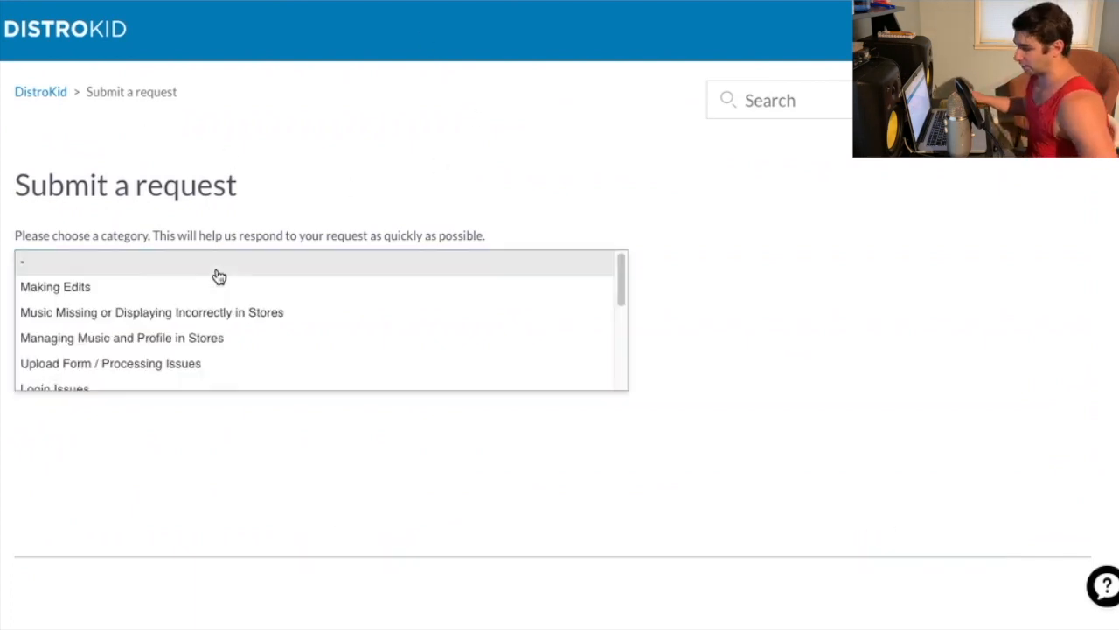
mouse_move(168, 311)
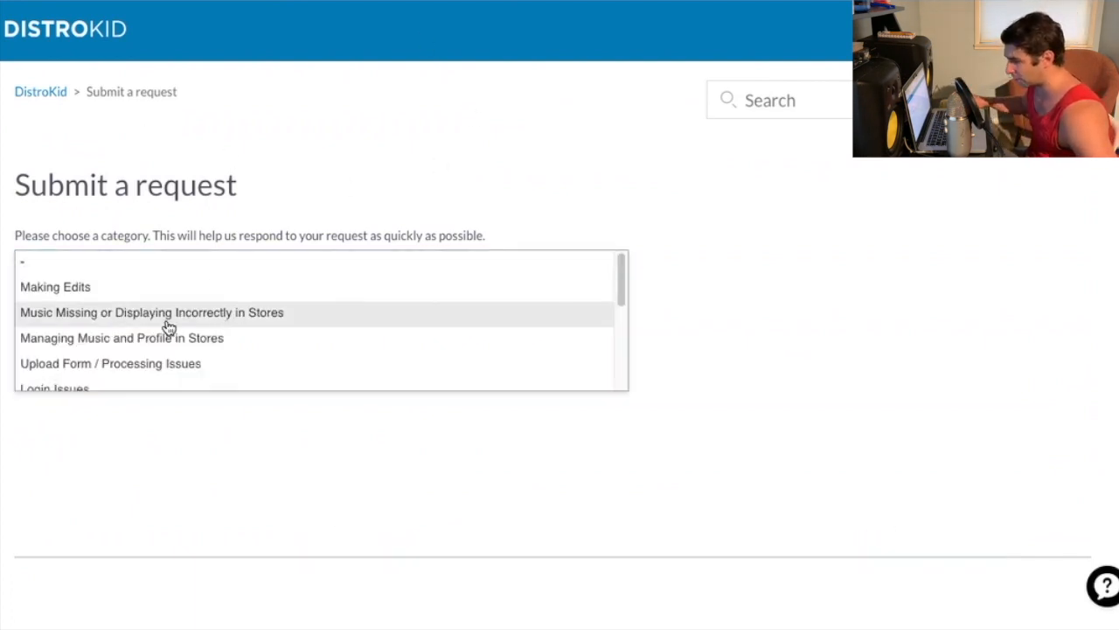
left_click(150, 312)
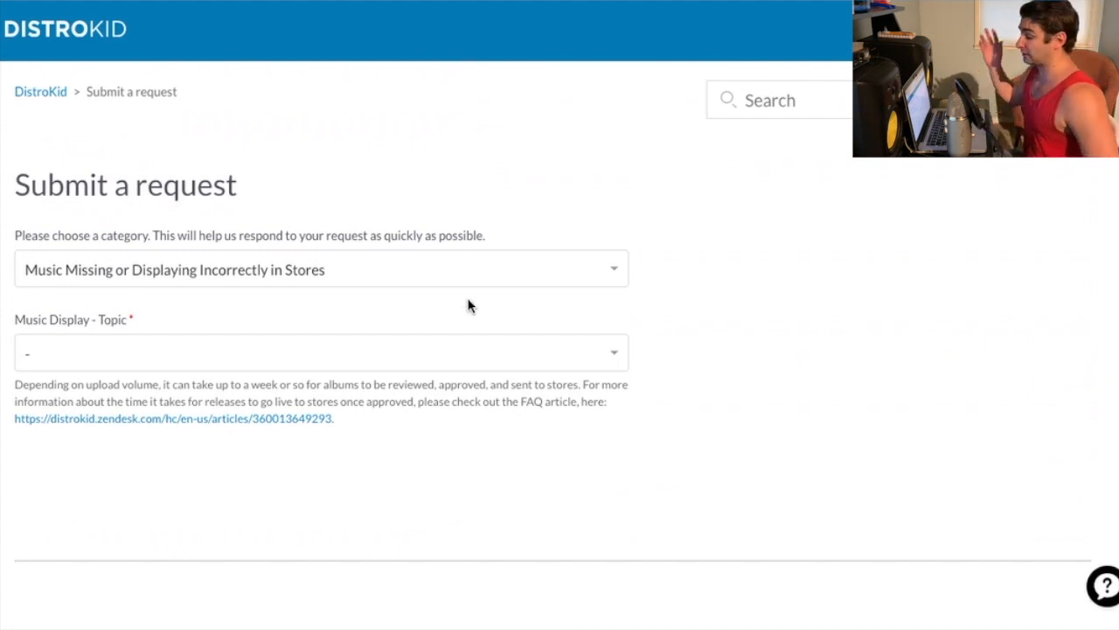
mouse_move(341, 178)
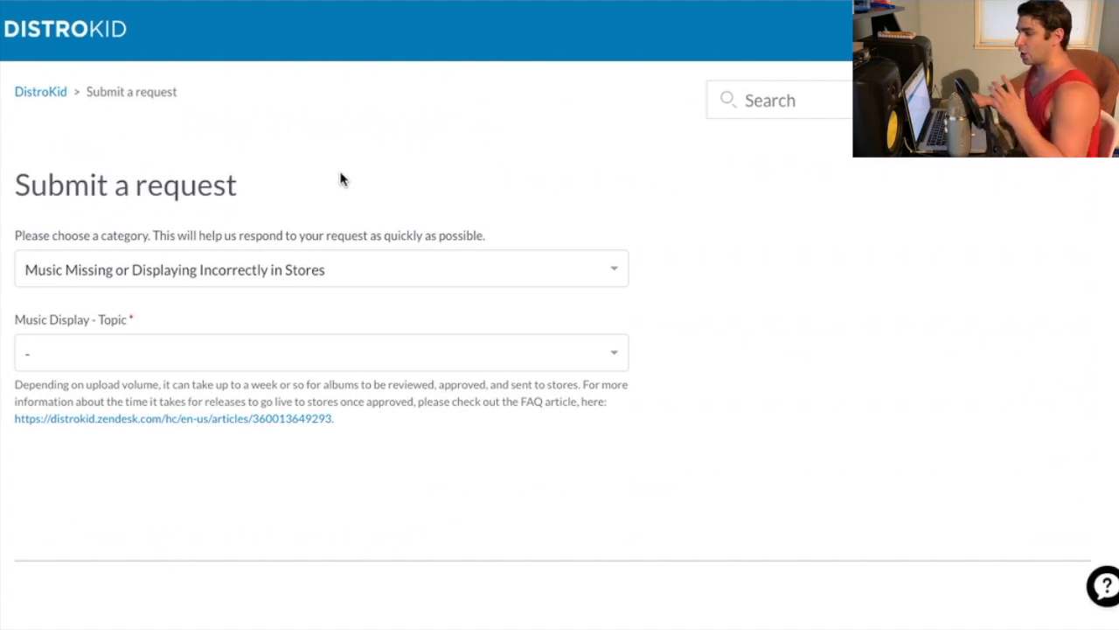
mouse_move(270, 101)
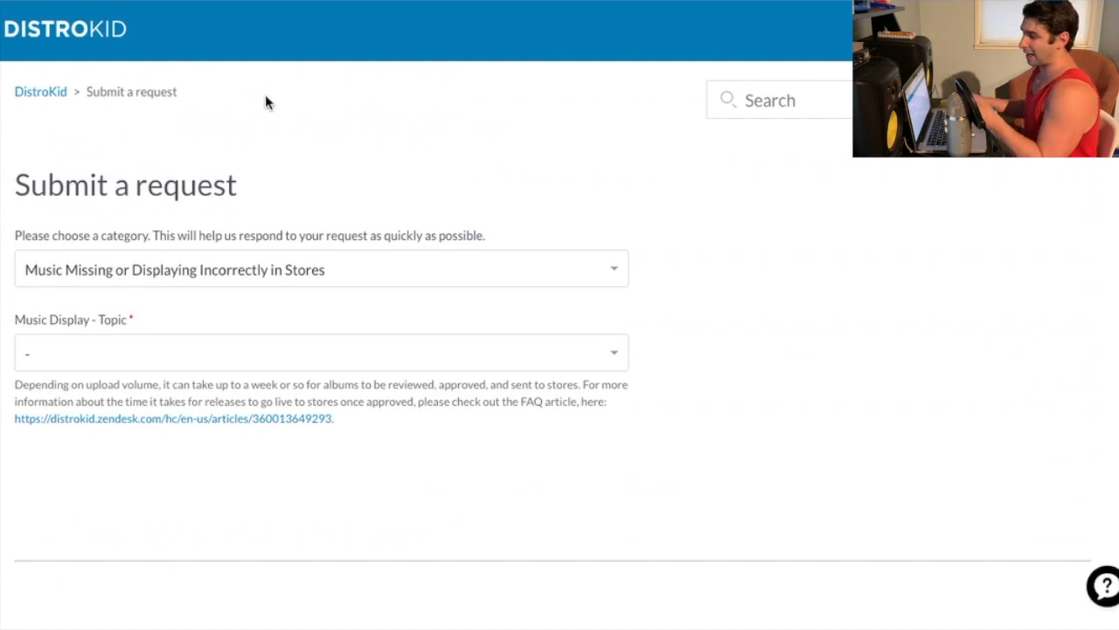
left_click(322, 269)
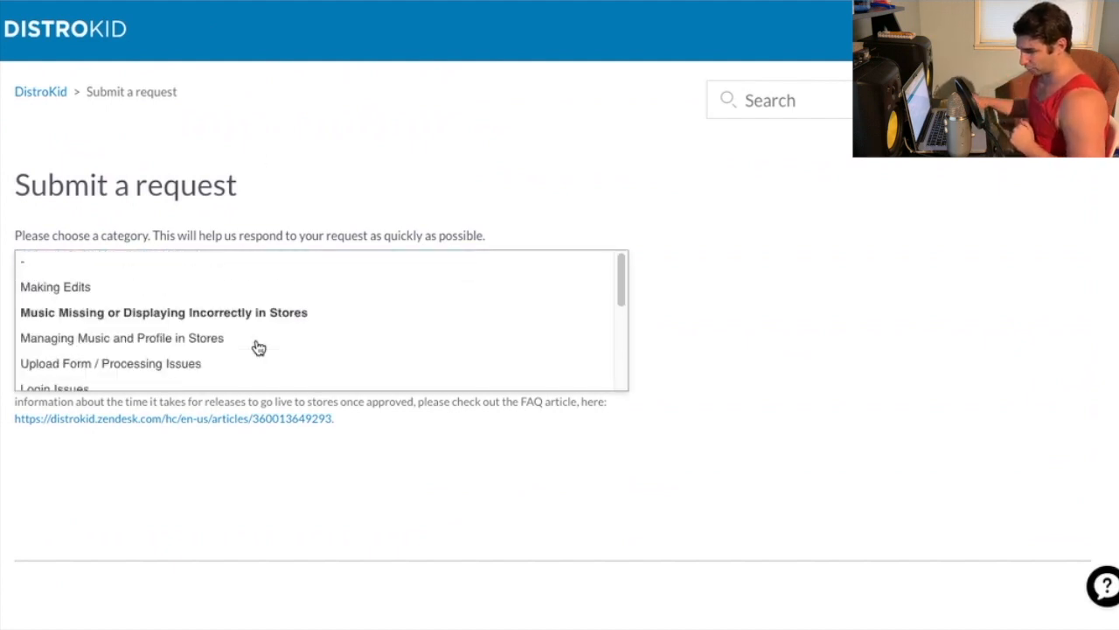
left_click(164, 311)
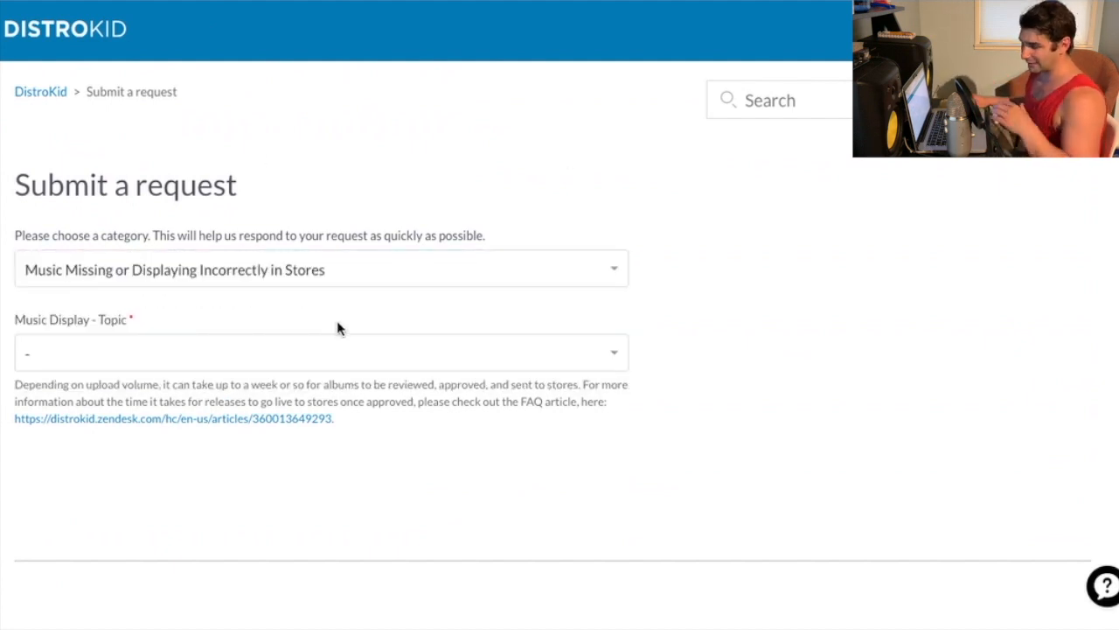
Step: Choose 'Release missing from stores' as the Music Display topic and review the store delivery delay guidance
left_click(322, 352)
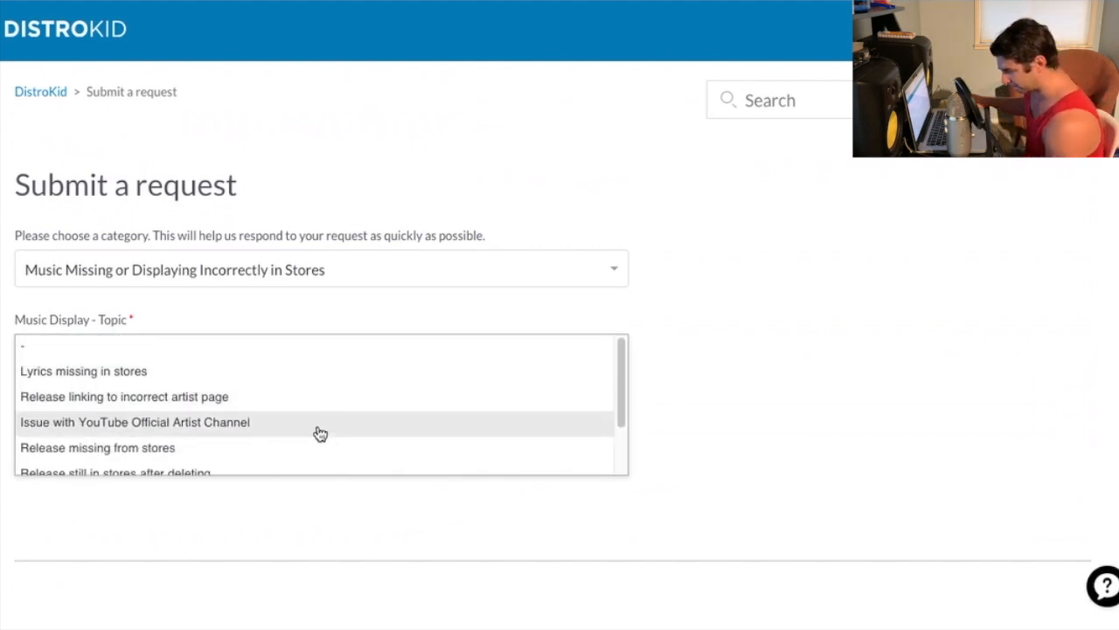
left_click(98, 448)
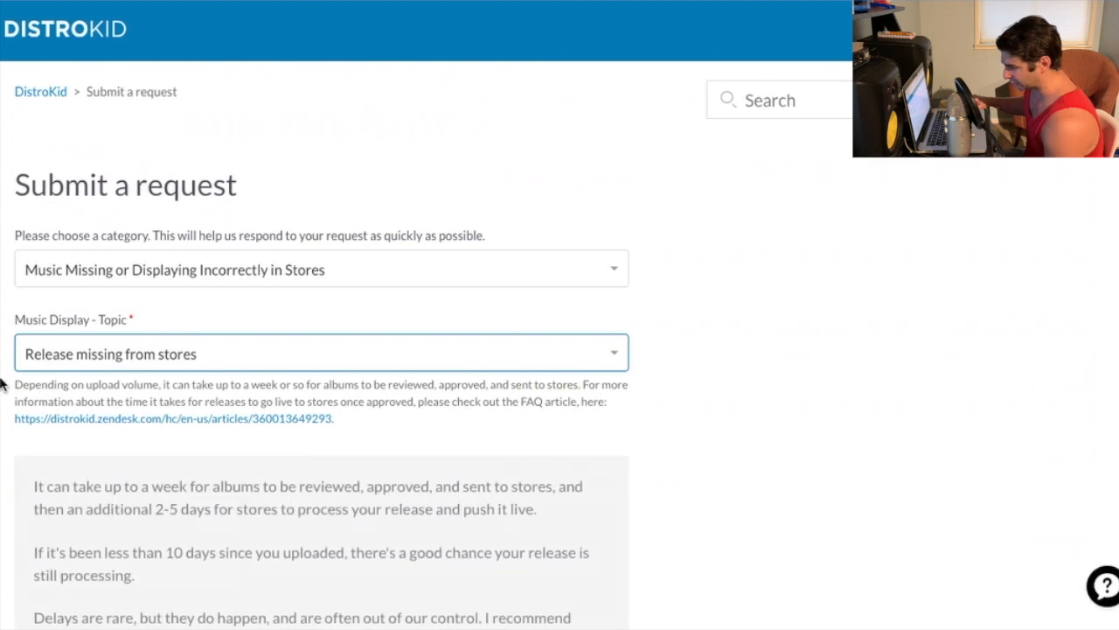
scroll("down", 3)
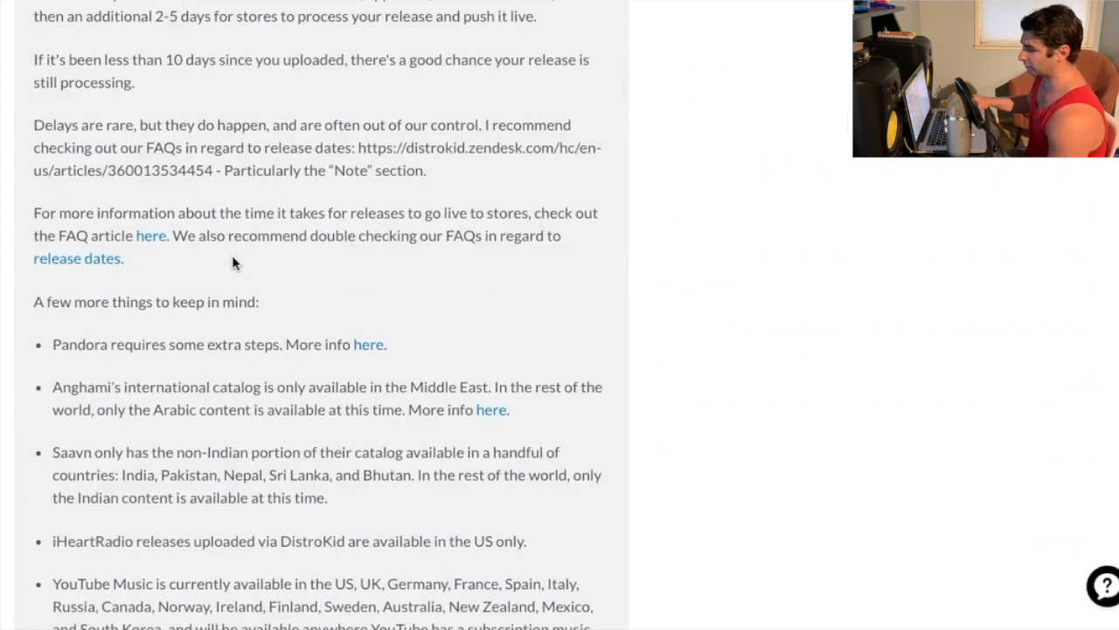
scroll("up", 3)
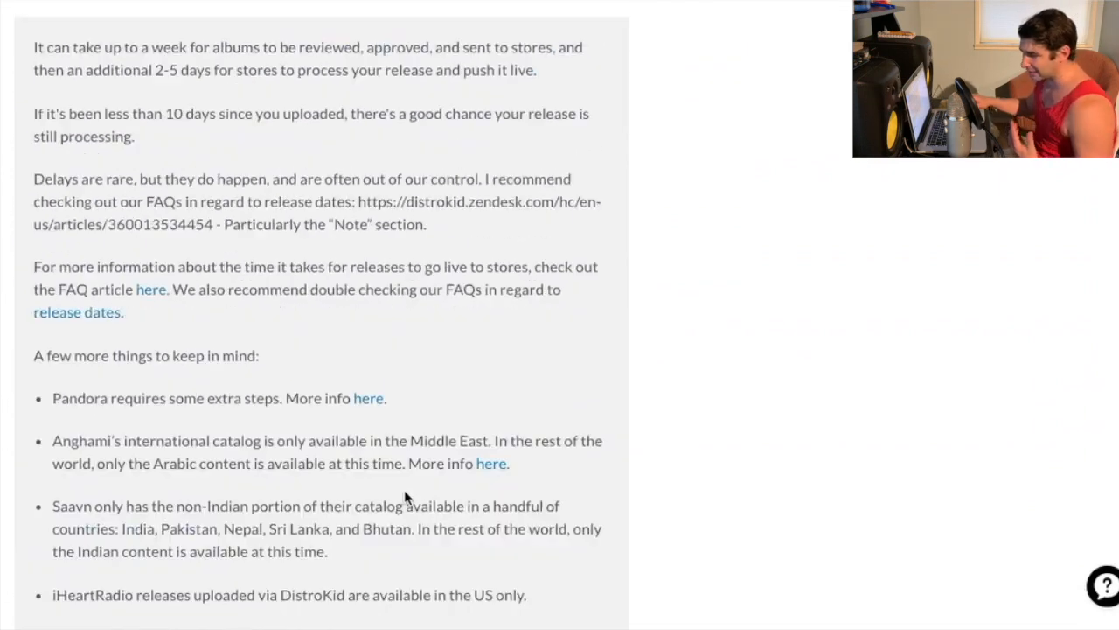
scroll("up", 3)
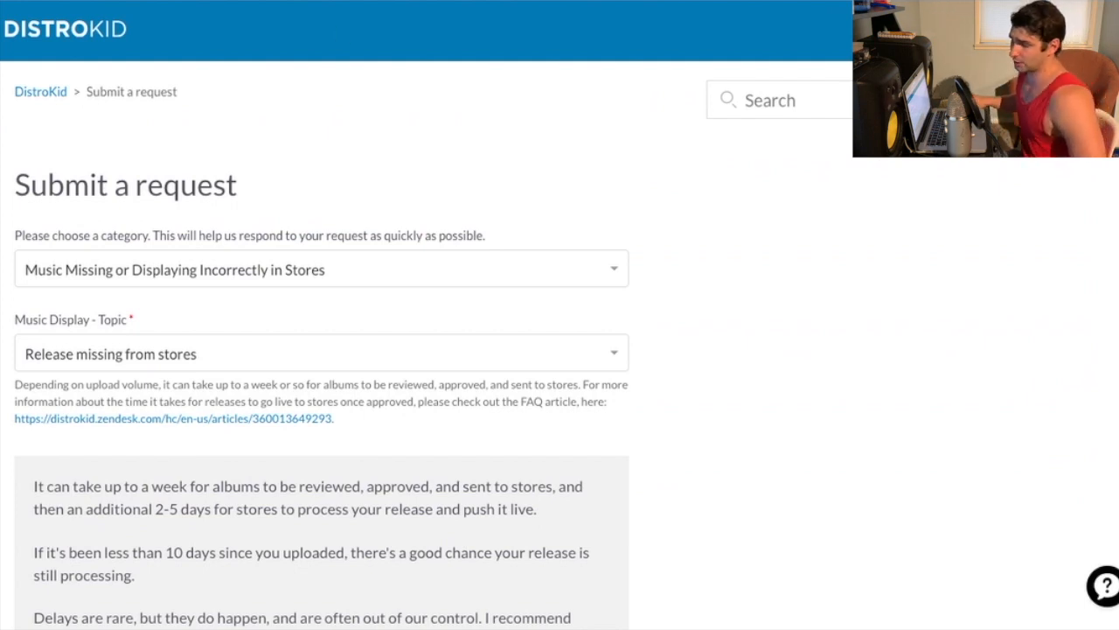
mouse_move(255, 26)
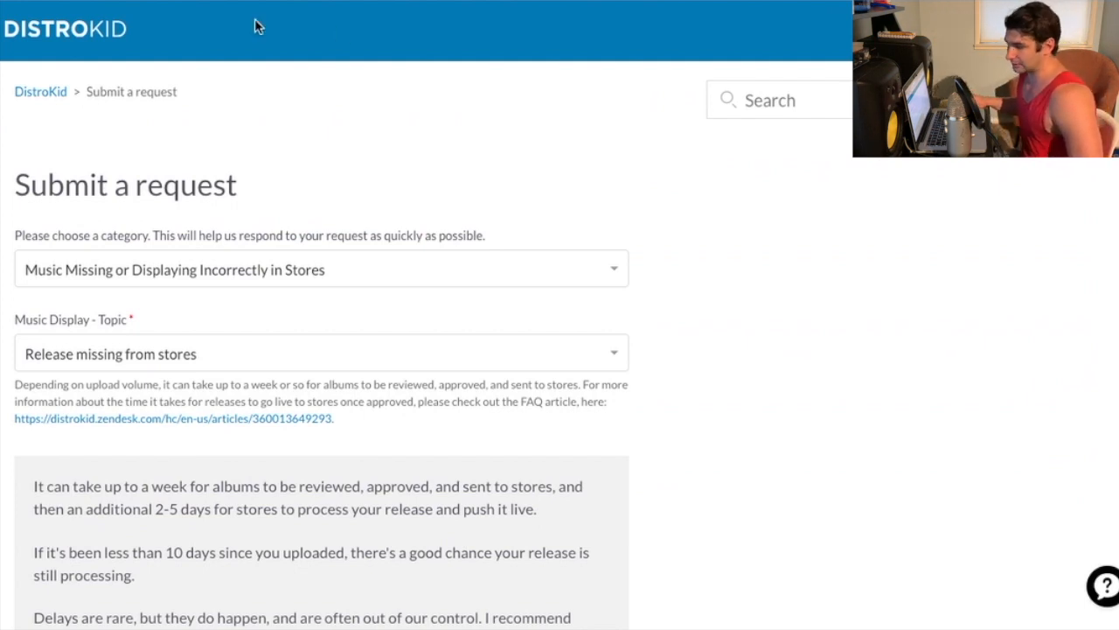
mouse_move(290, 70)
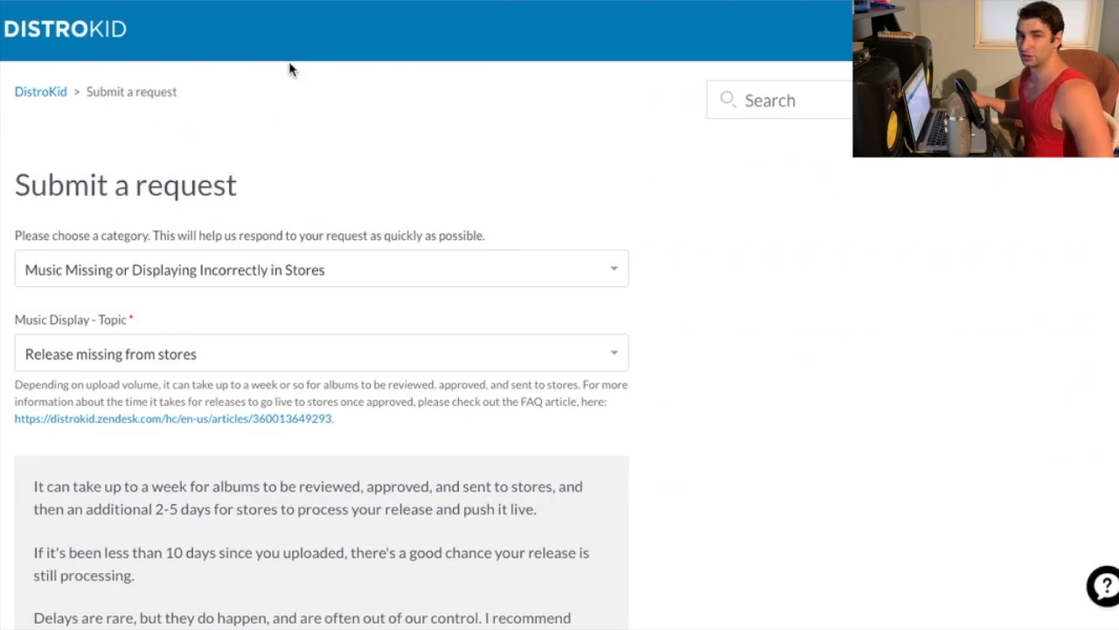